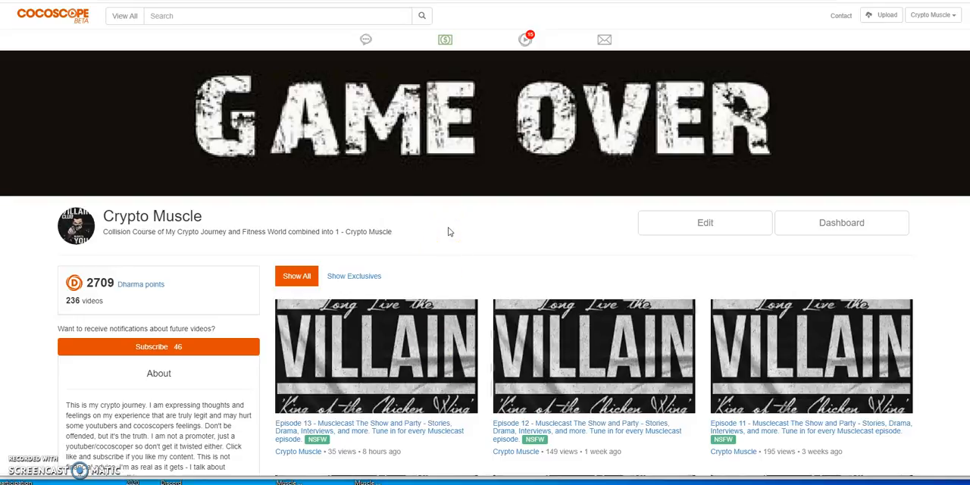
mouse_move(235, 36)
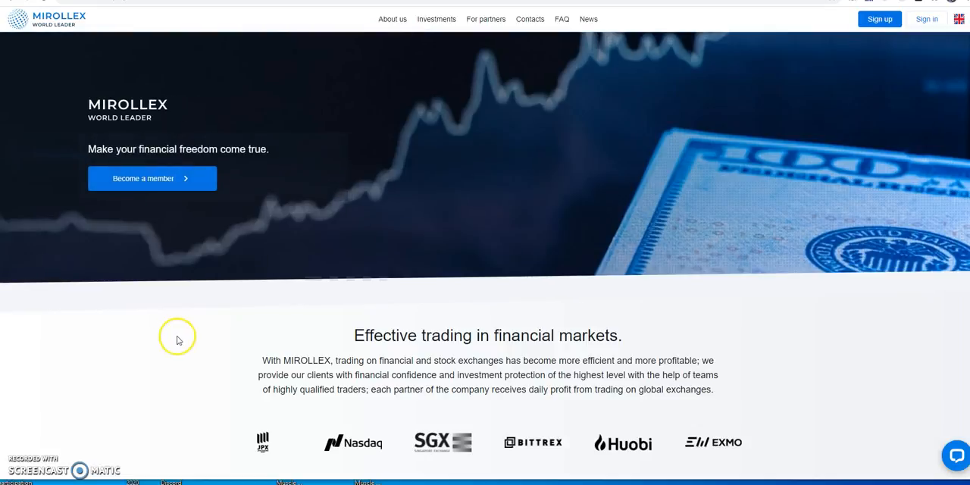
mouse_move(166, 351)
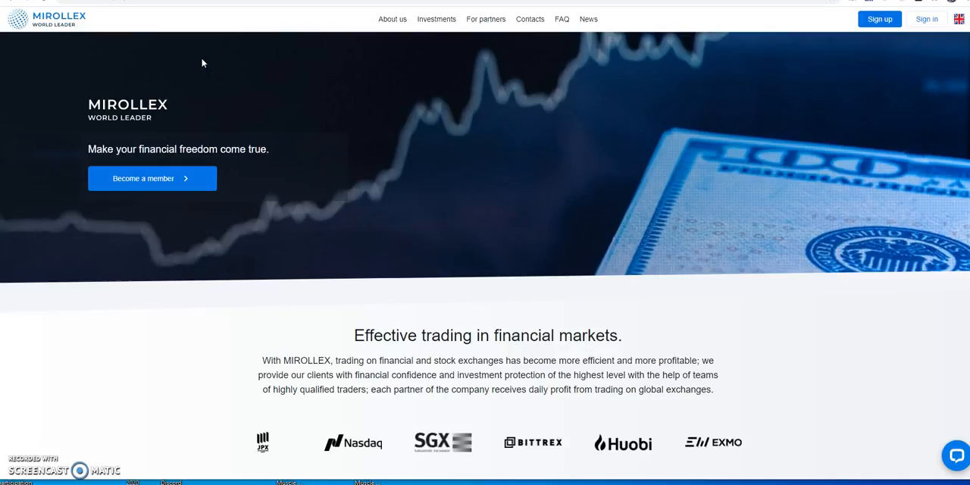
mouse_move(201, 55)
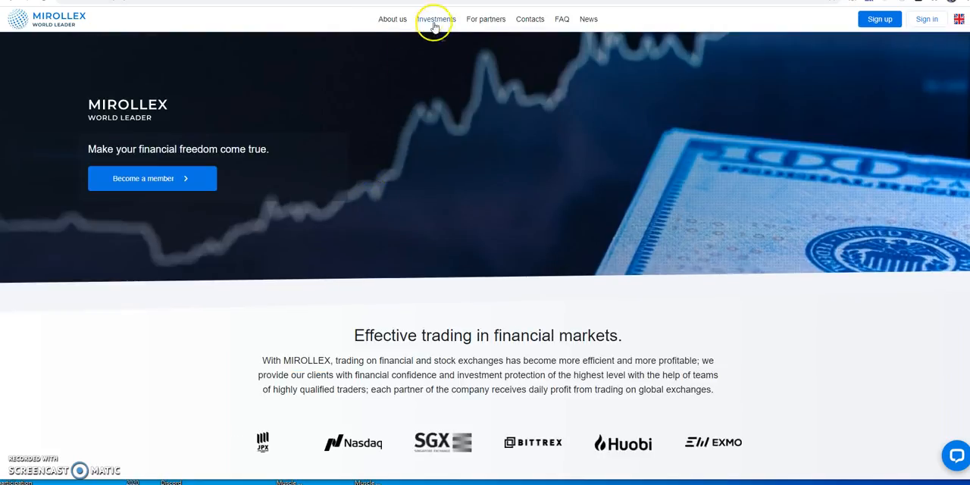
- Open the Investments page and scroll to the Exclusive Express profit chart for a 100 USD deposit
click(435, 19)
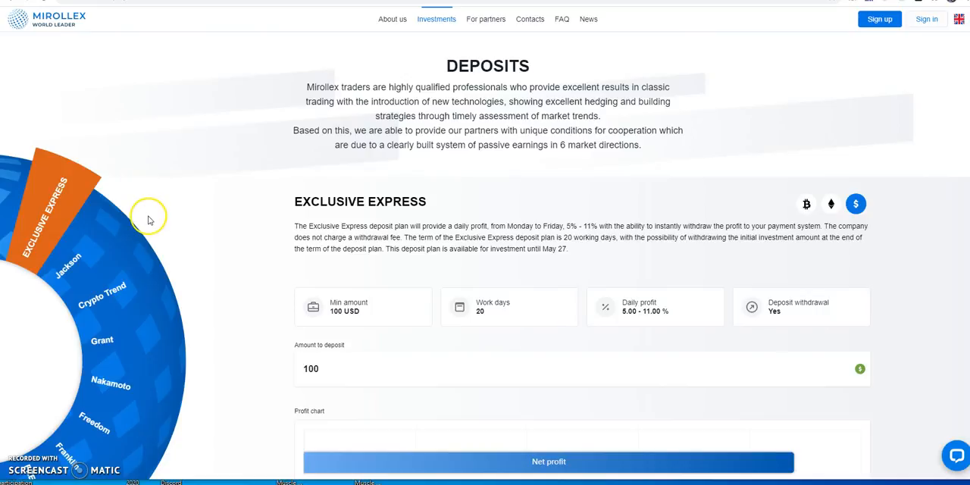
scroll(down, 3)
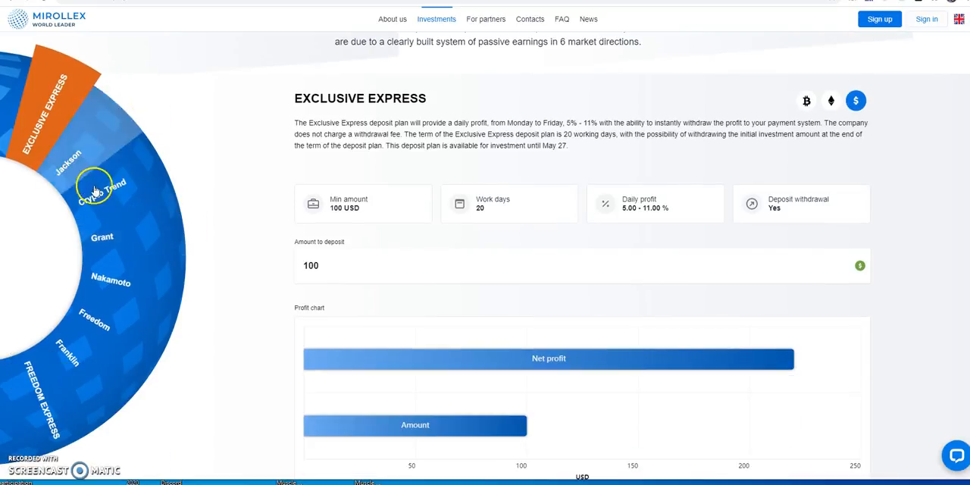
mouse_move(101, 236)
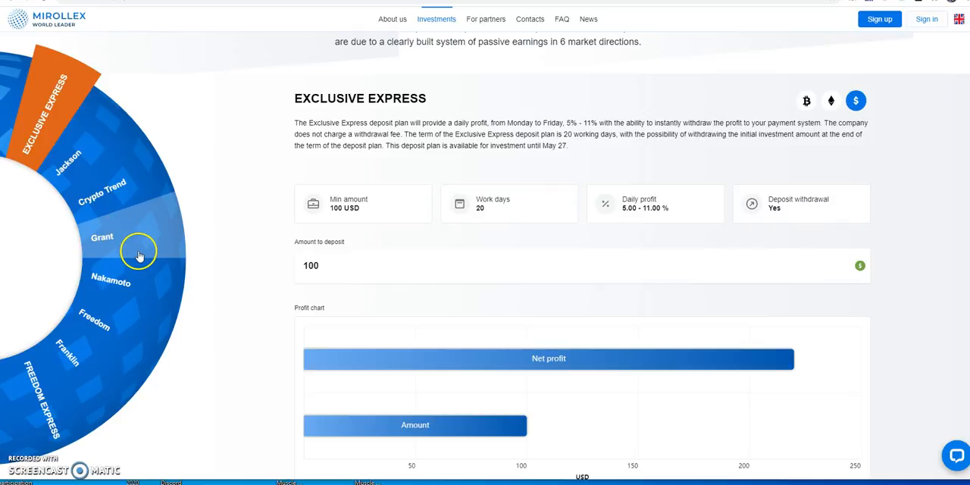
mouse_move(104, 292)
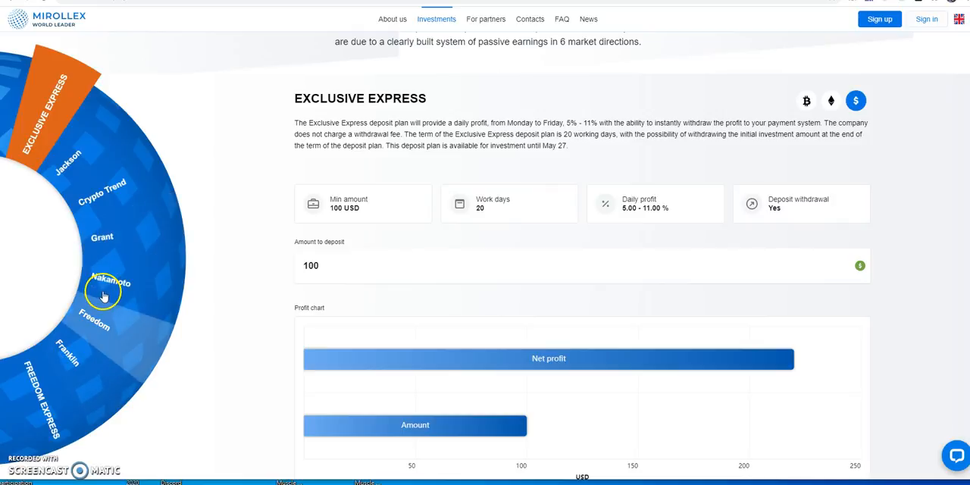
mouse_move(191, 295)
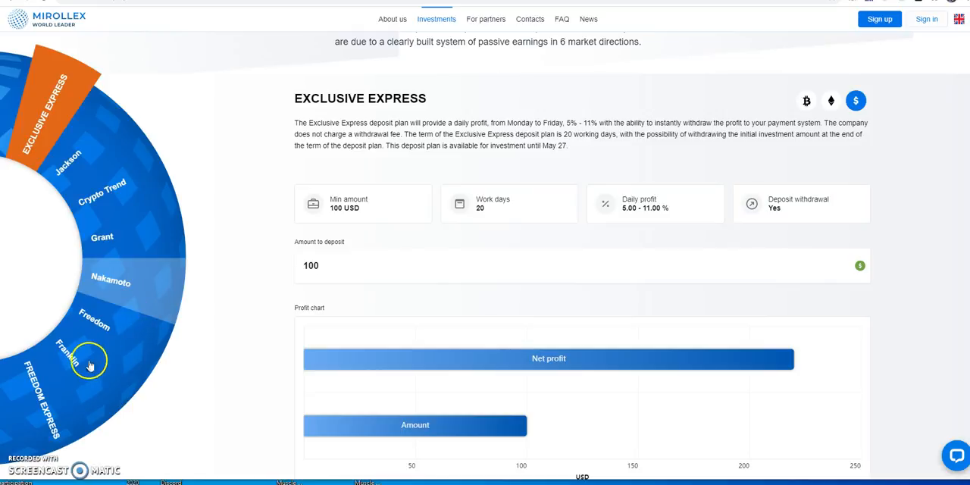
mouse_move(118, 318)
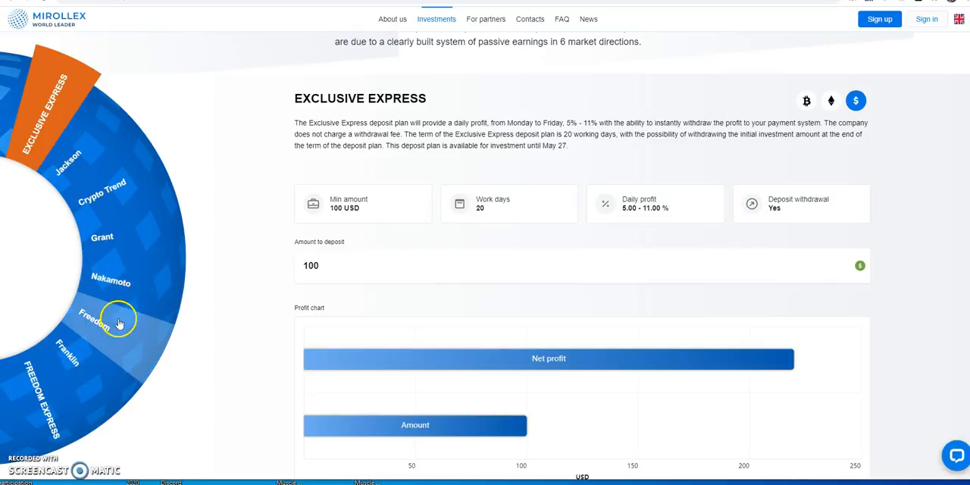
mouse_move(44, 398)
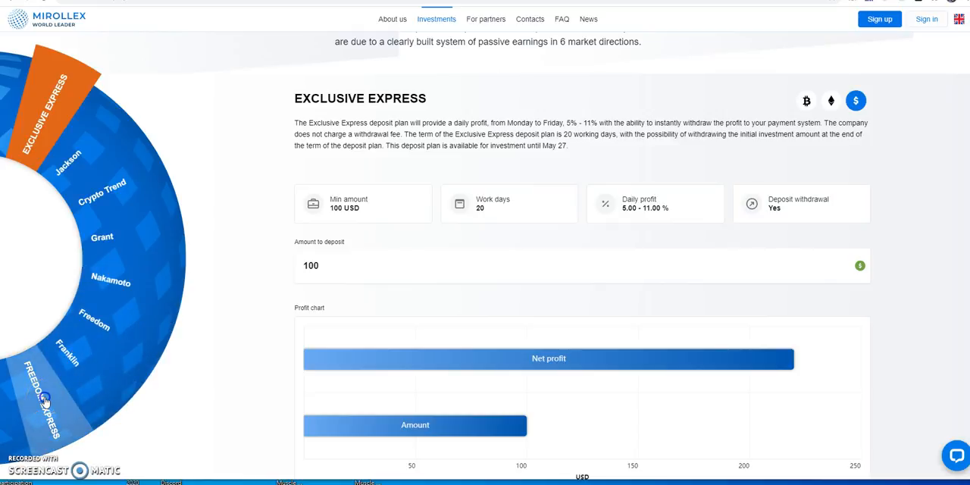
- Select Freedom Express on the plan wheel: 15,000 USD minimum, 40 work days, 6–12% daily
click(42, 398)
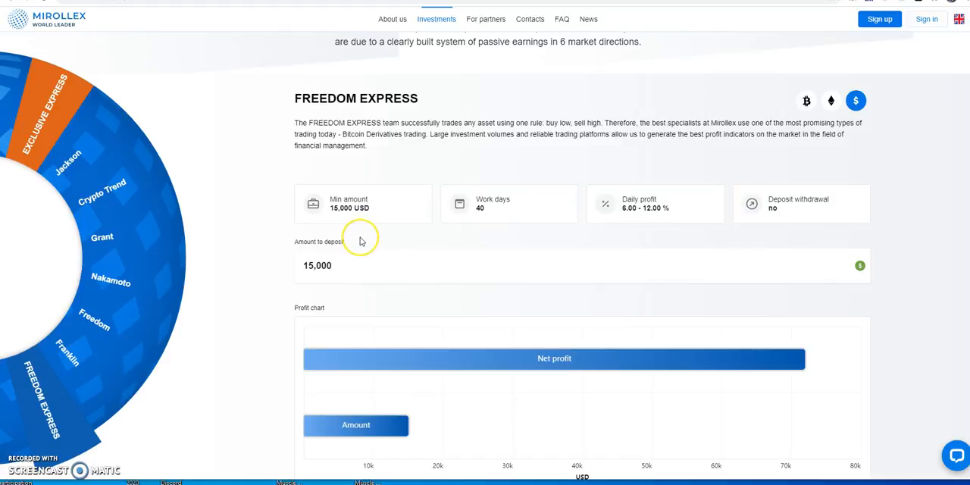
mouse_move(360, 242)
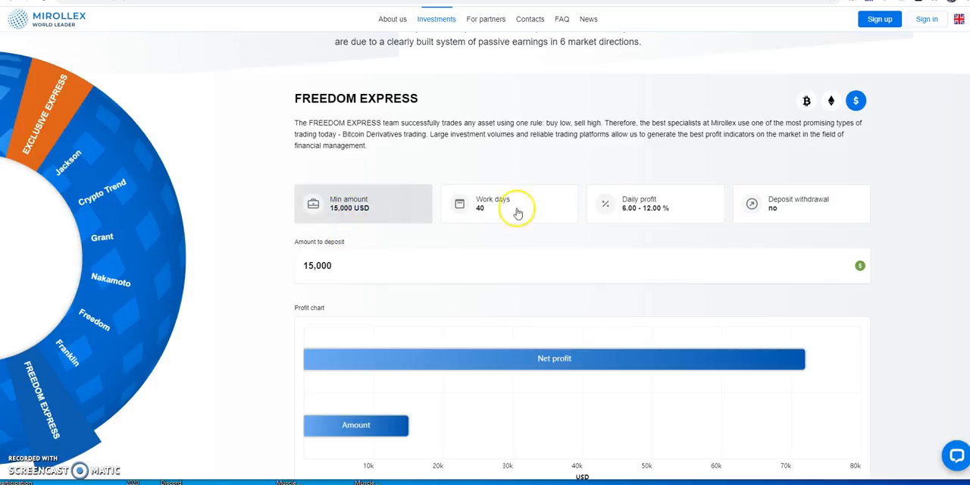
mouse_move(802, 213)
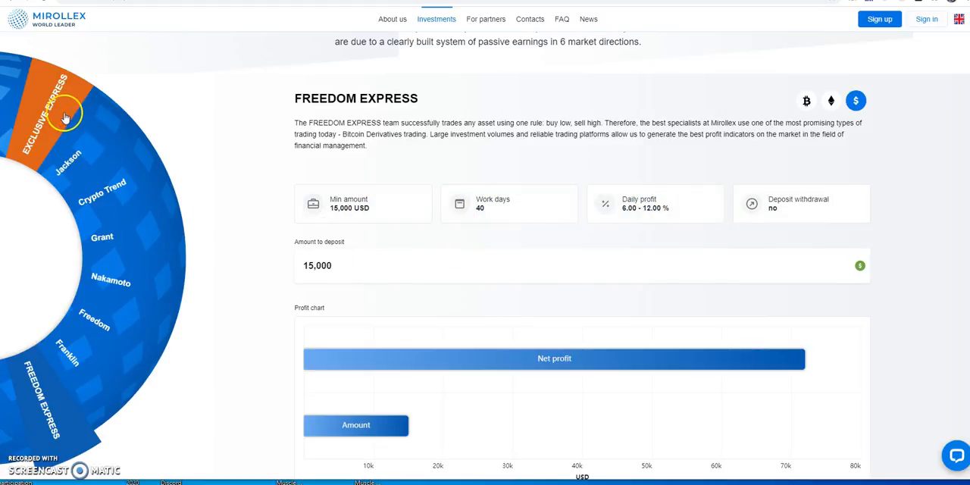
- Open Crypto transactions, showing the successful 0.0105 BTC to 491.33 USD transaction
click(64, 114)
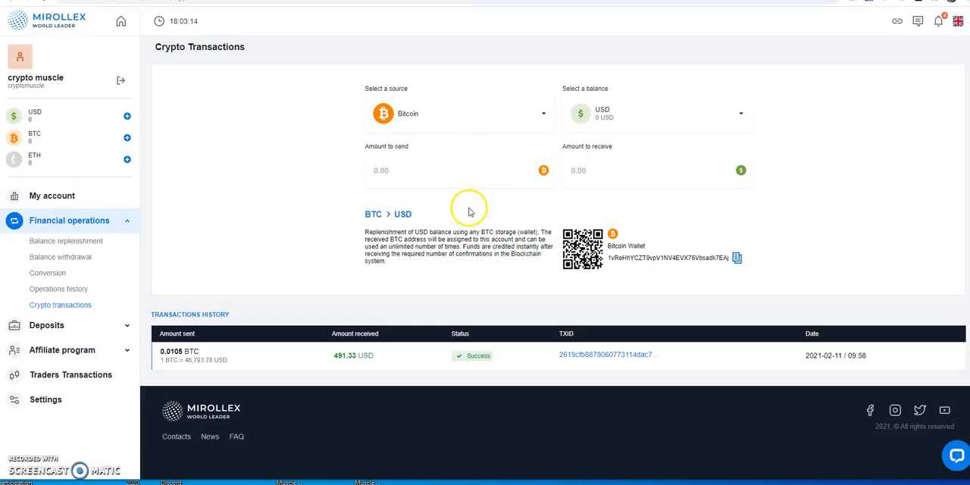
mouse_move(74, 187)
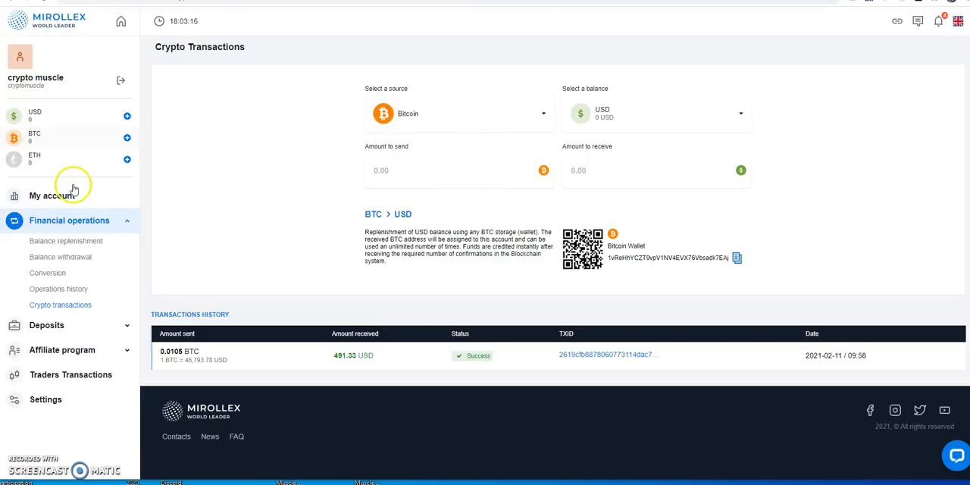
- Review the account overview statistics, then open the Operations History page under Financial operations
click(53, 195)
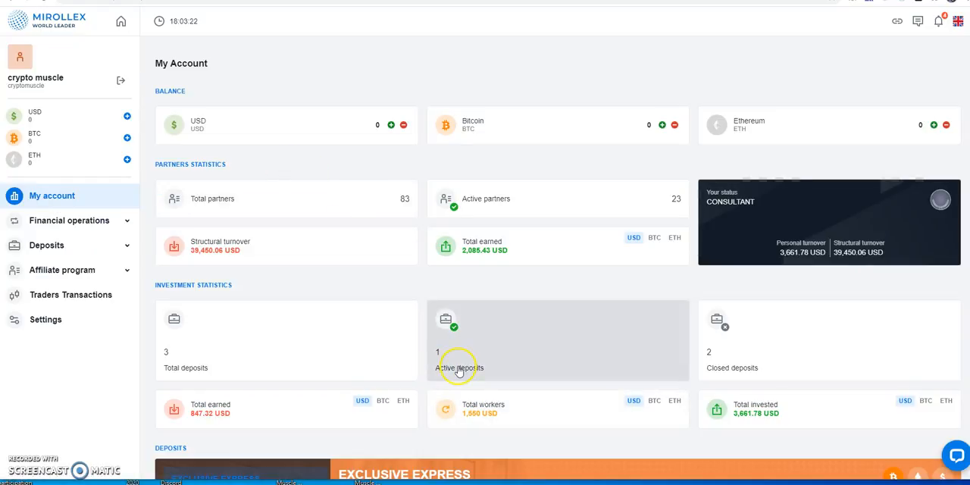
mouse_move(749, 364)
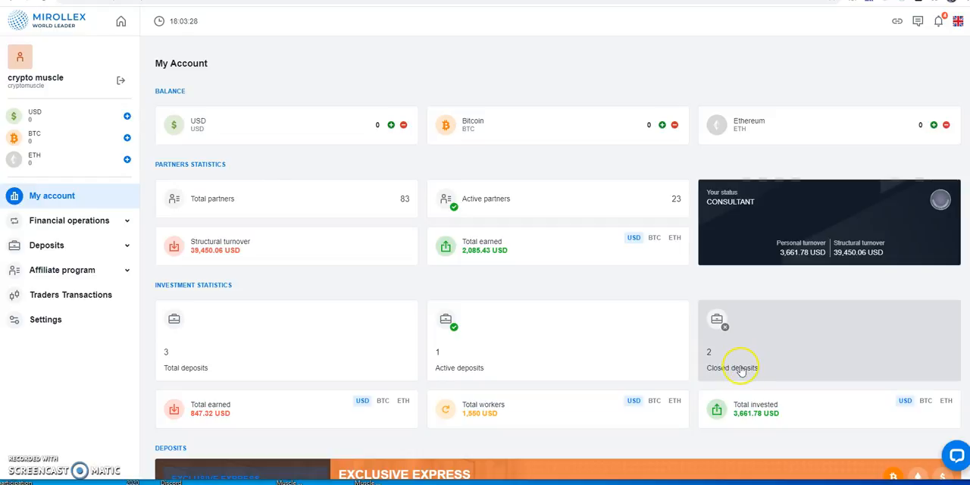
mouse_move(724, 376)
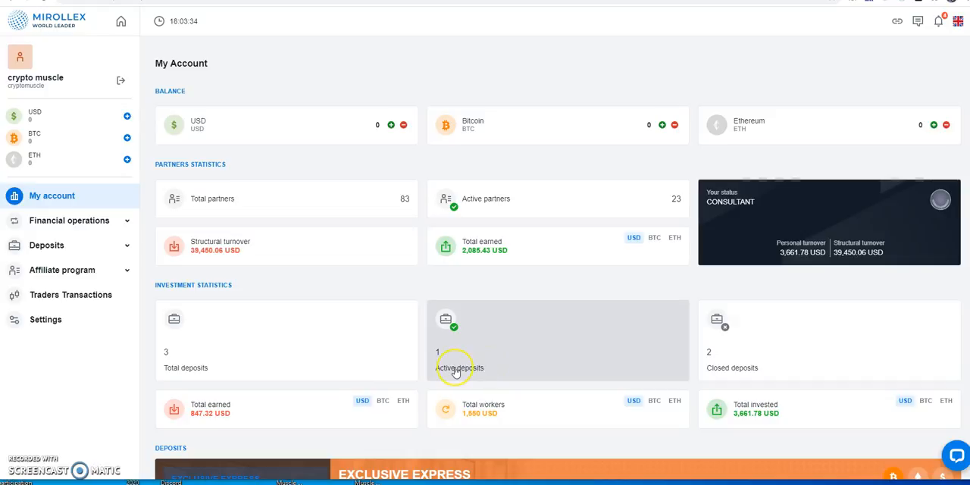
mouse_move(488, 373)
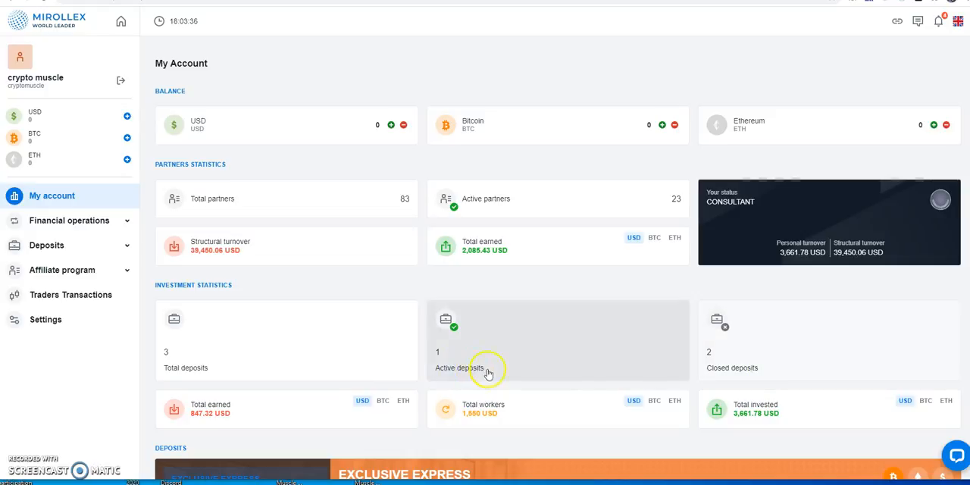
mouse_move(176, 370)
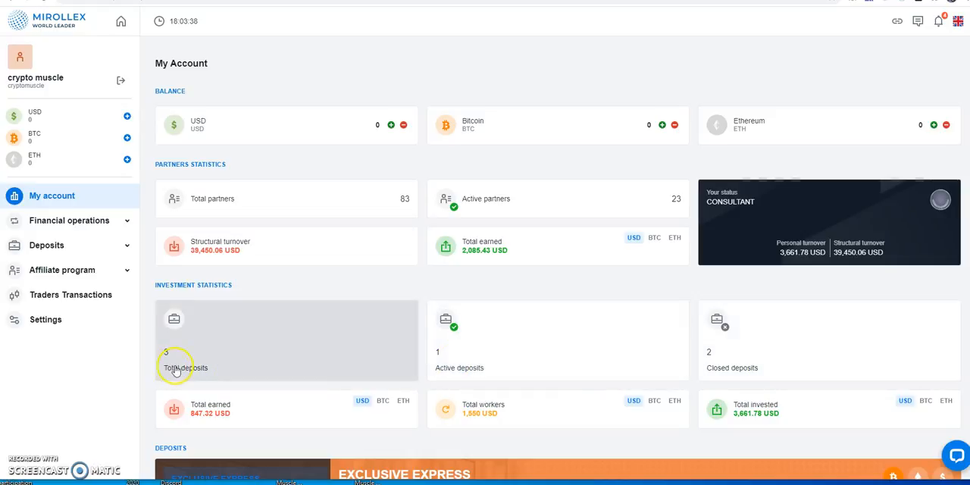
mouse_move(498, 367)
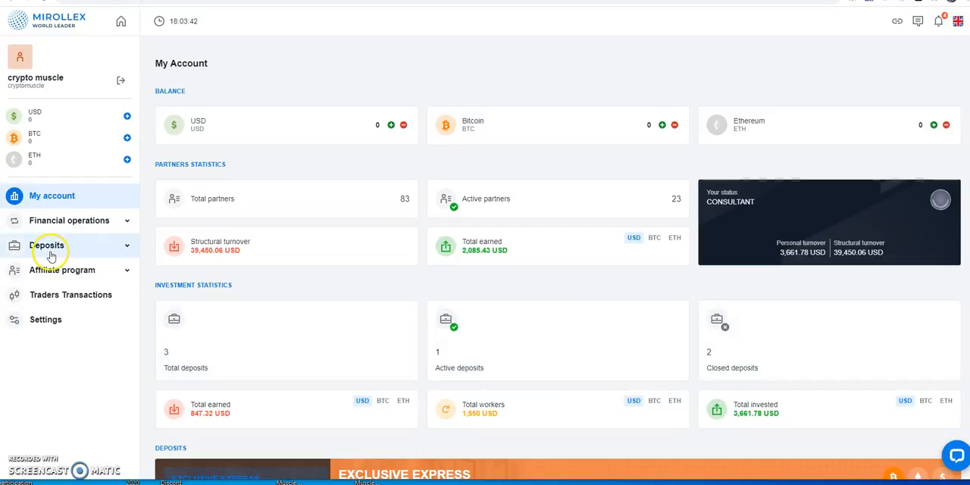
click(69, 220)
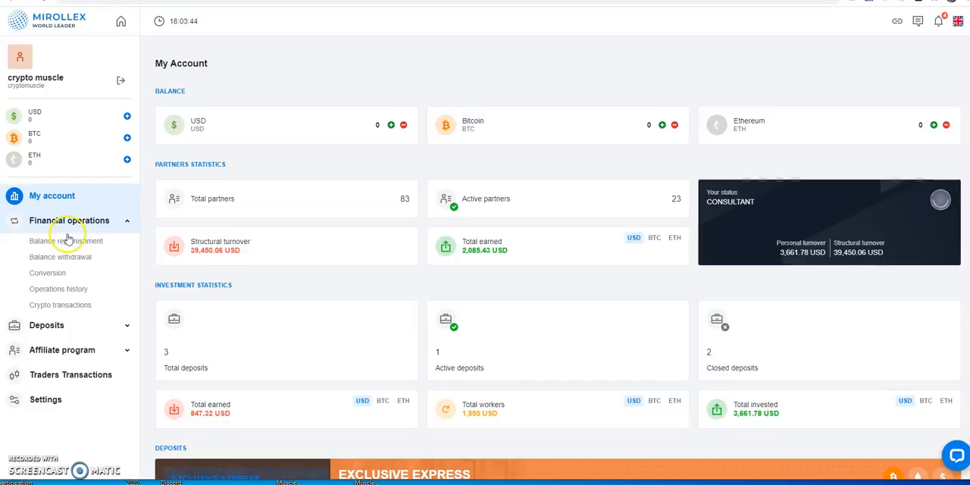
mouse_move(47, 273)
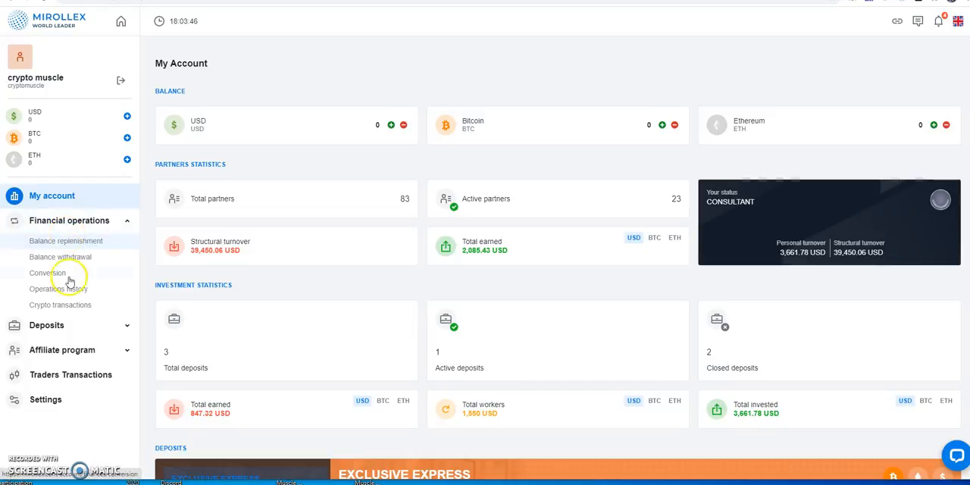
click(58, 288)
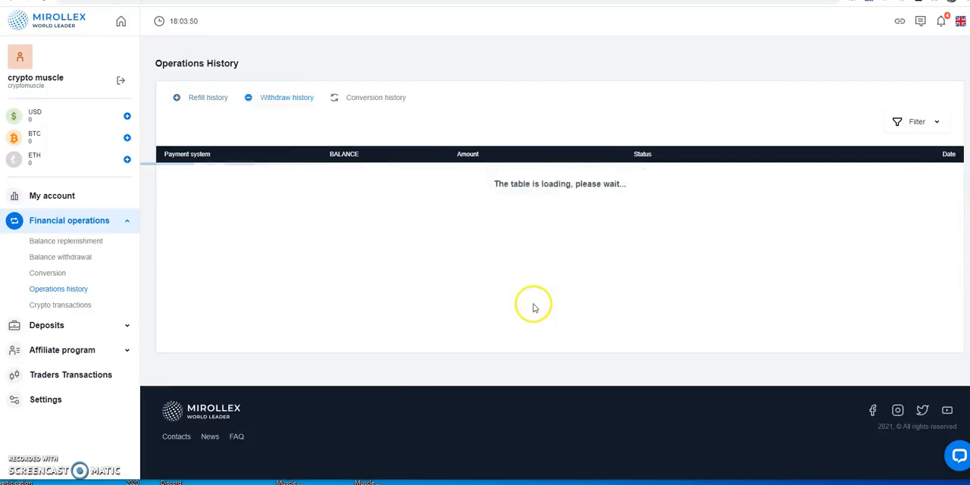
- Check completed Bitcoin withdrawals in Withdraw history, then return to the My account overview
click(286, 97)
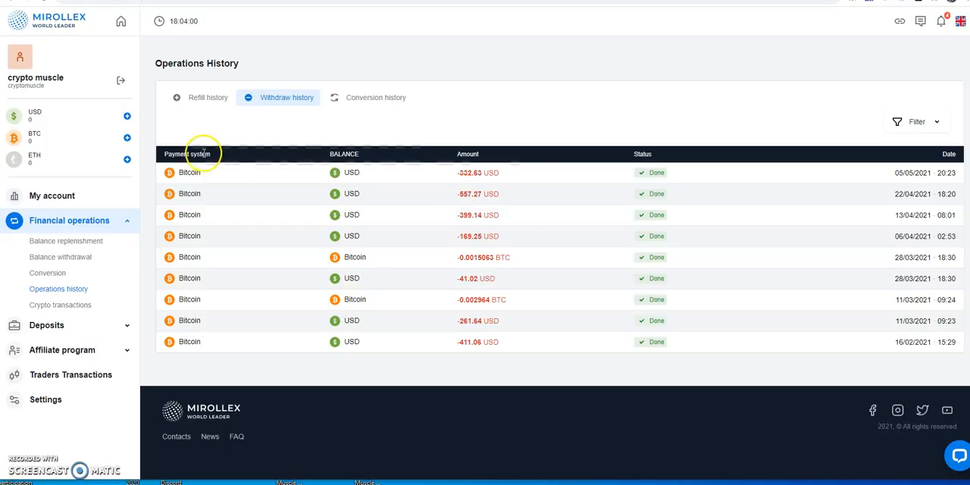
click(52, 196)
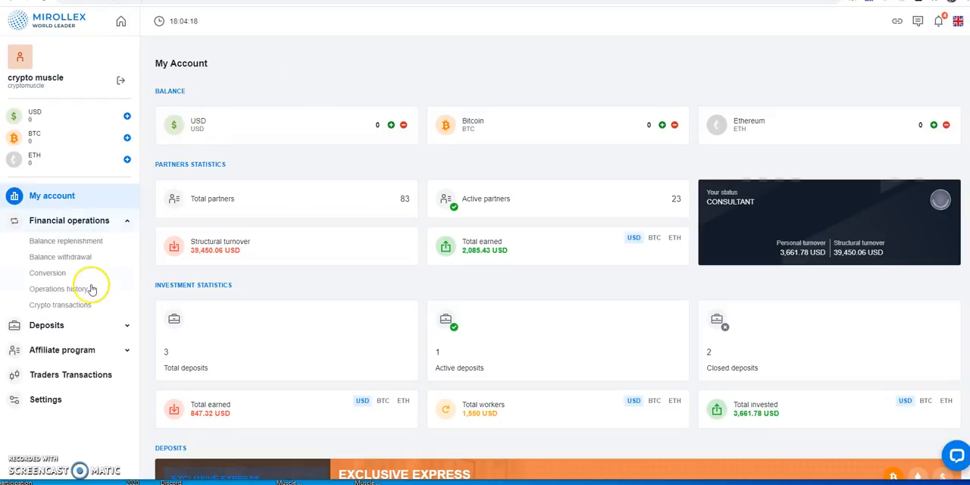
mouse_move(80, 350)
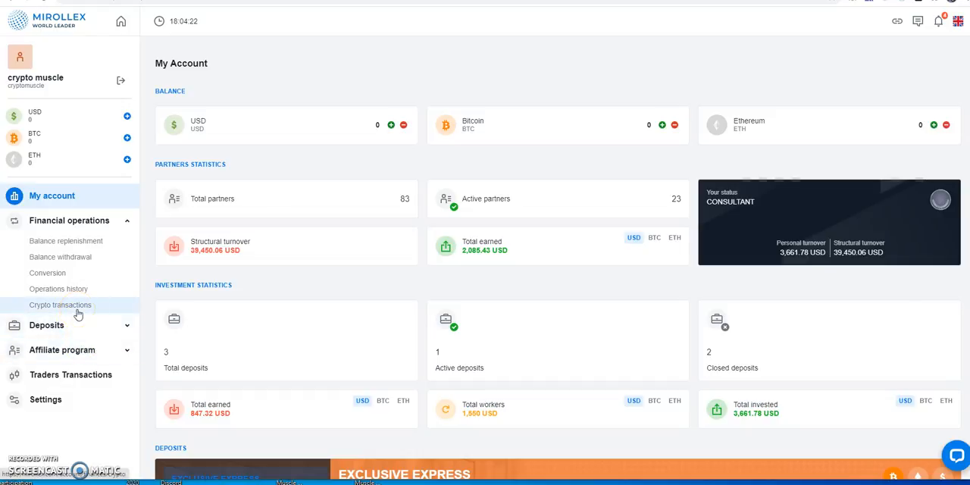
- Pass through Crypto transactions to My deposits, listing four deposits, two open and two closed
click(60, 305)
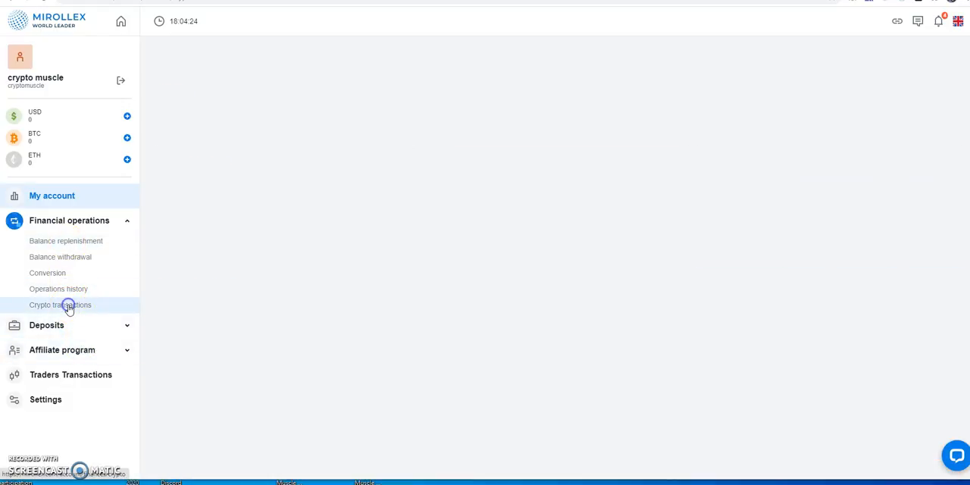
click(60, 305)
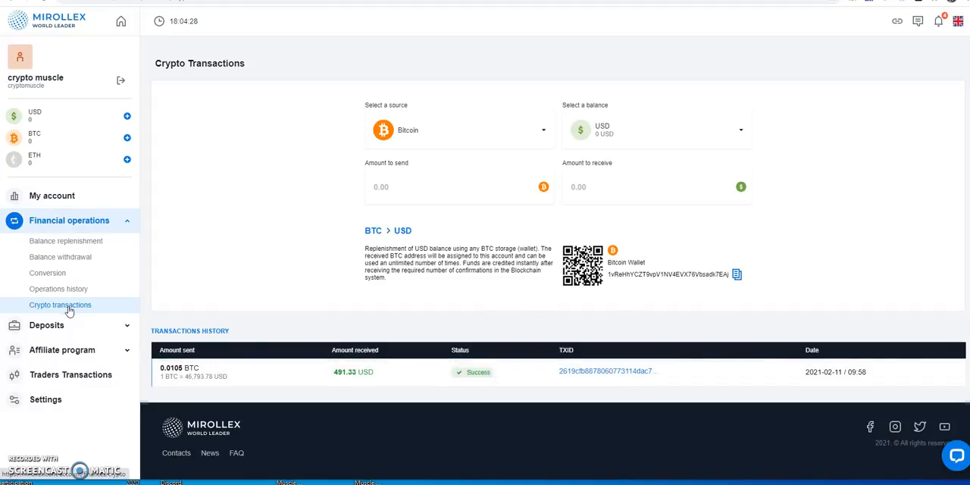
click(47, 245)
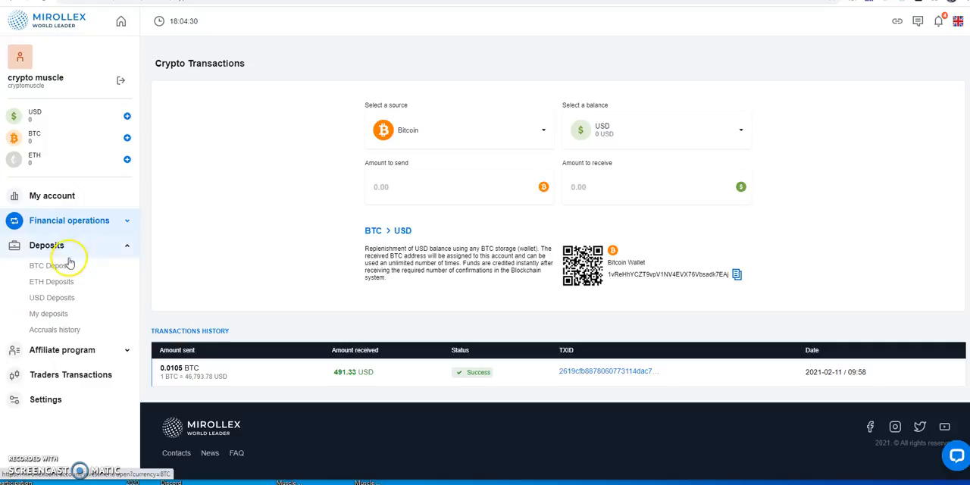
click(49, 314)
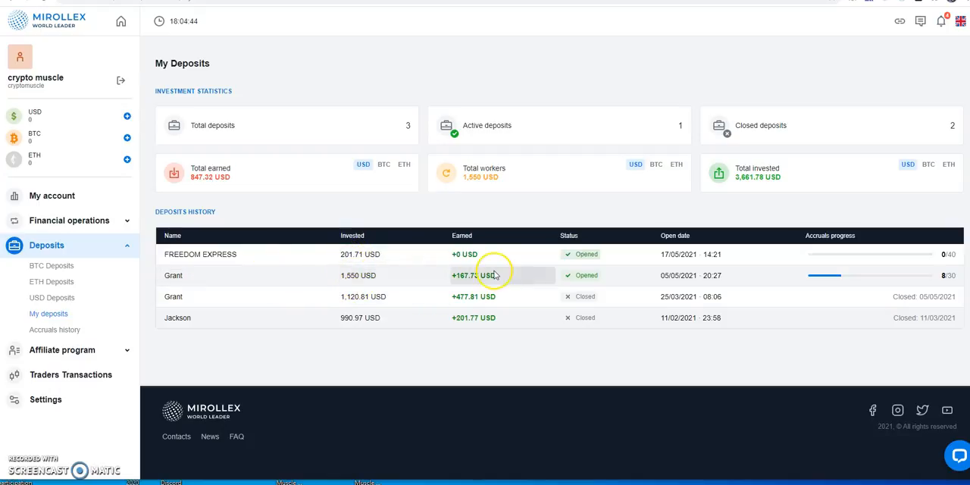
mouse_move(679, 275)
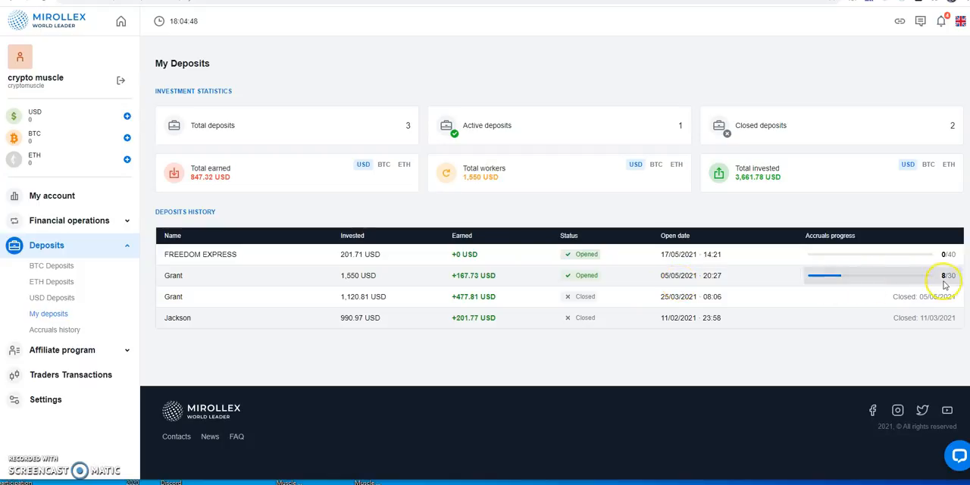
mouse_move(364, 275)
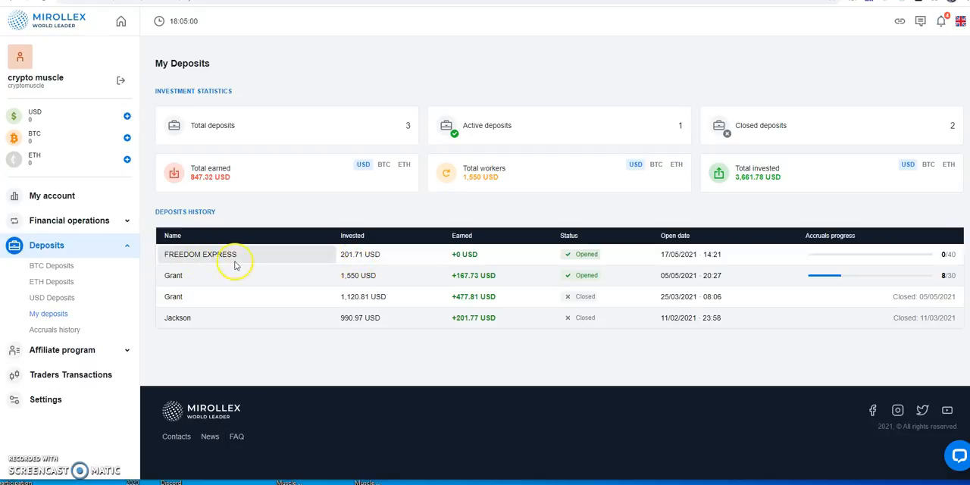
mouse_move(203, 275)
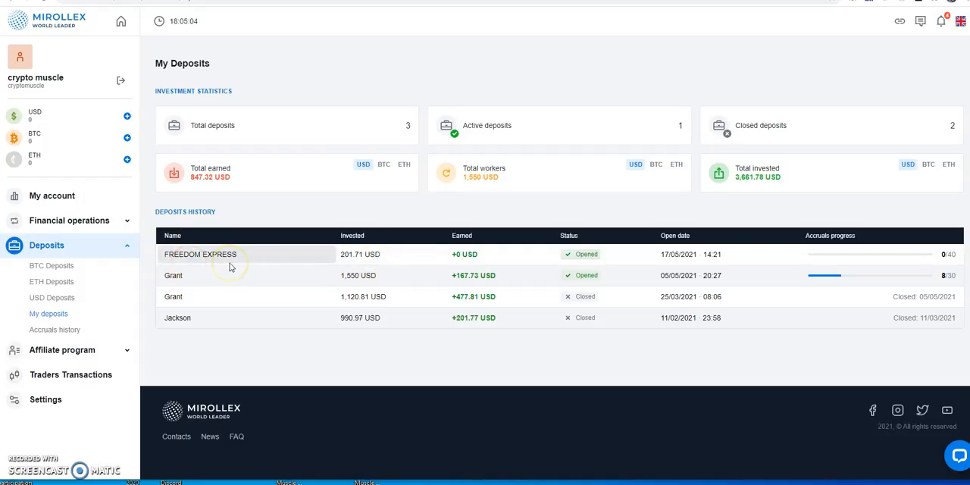
mouse_move(223, 267)
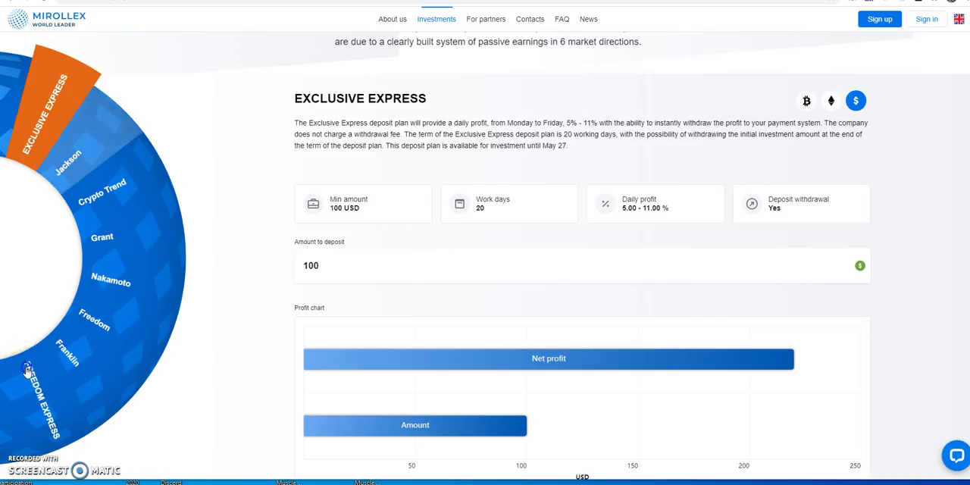
- Select Freedom Express on the public plan wheel to show its 15,000 USD minimum and chart
click(31, 372)
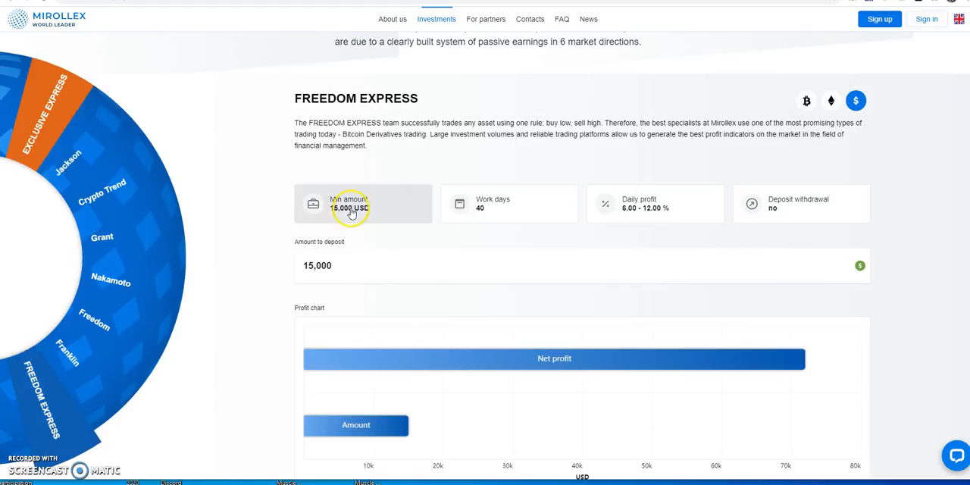
mouse_move(395, 245)
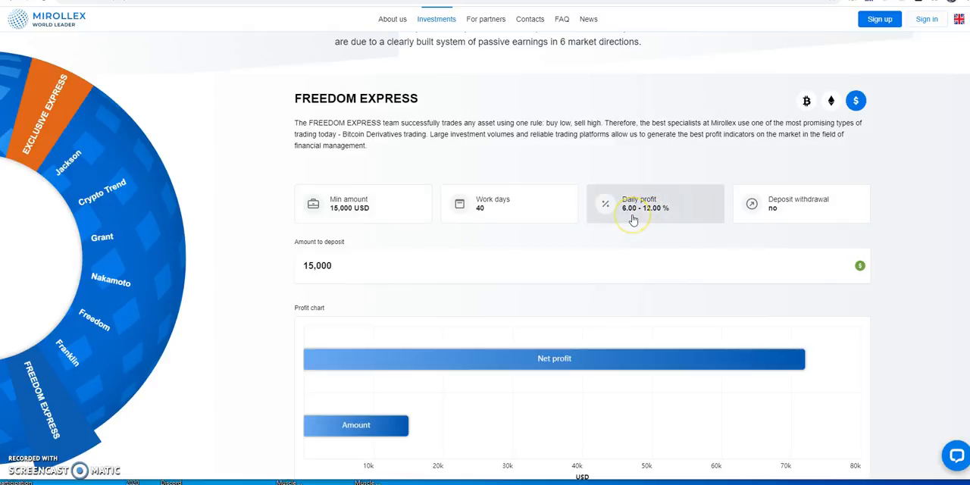
mouse_move(621, 233)
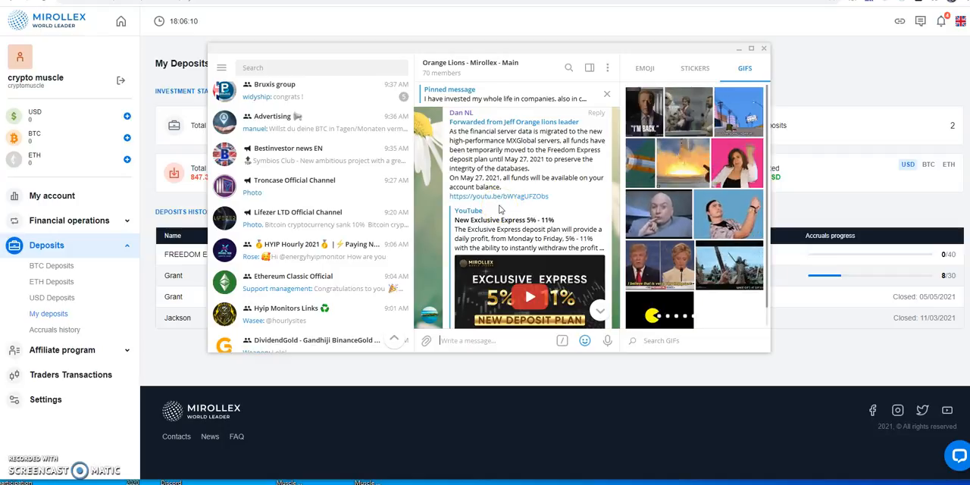
- Scroll the Orange Lions – Mirollex group to the MXGlobal server migration announcement
click(764, 49)
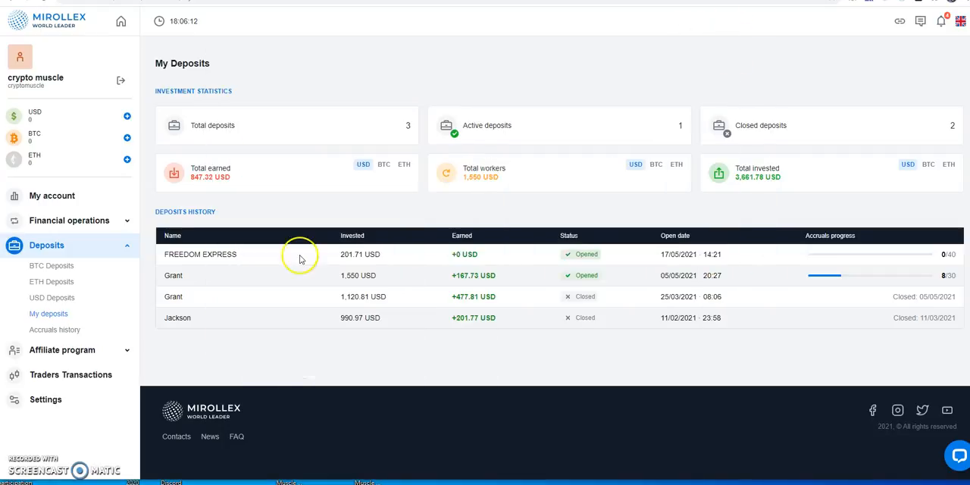
mouse_move(248, 275)
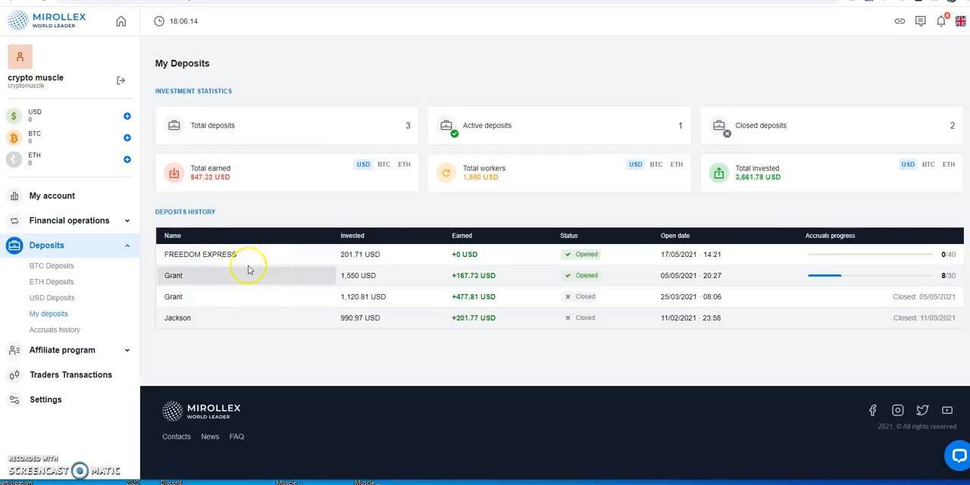
mouse_move(443, 392)
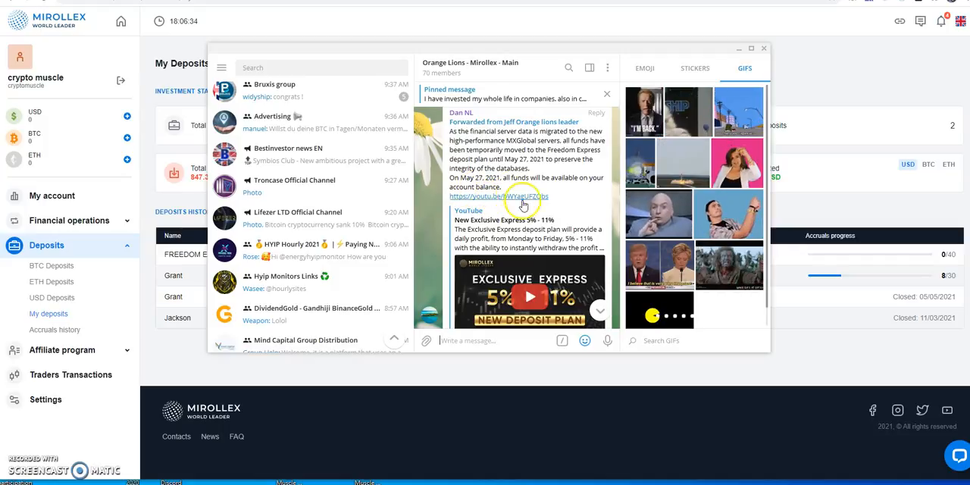
scroll(down, 3)
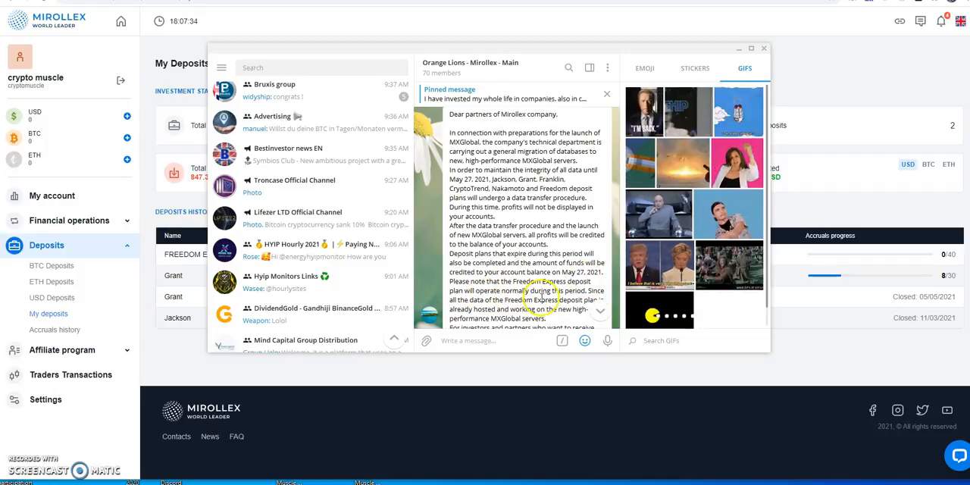
- Scroll to the announcement's end describing the 20-working-day Exclusive Express plan until May 27
scroll(down, 3)
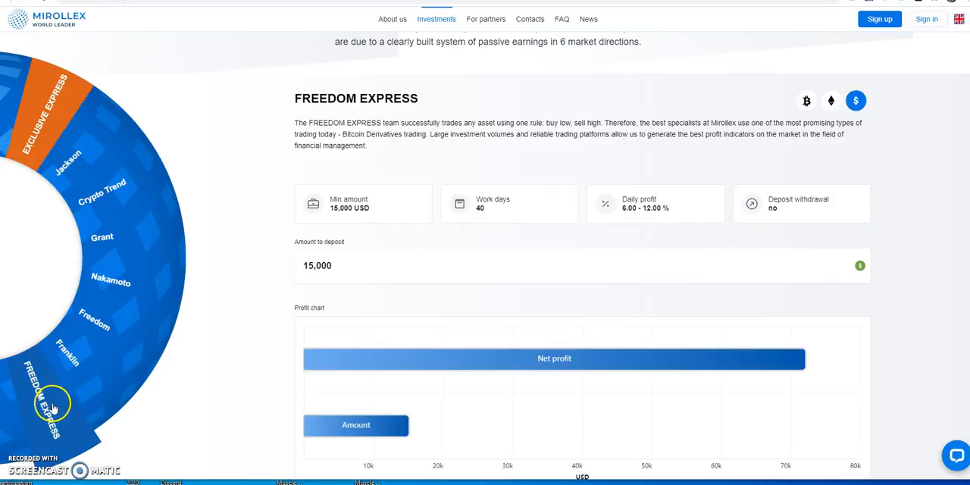
mouse_move(81, 178)
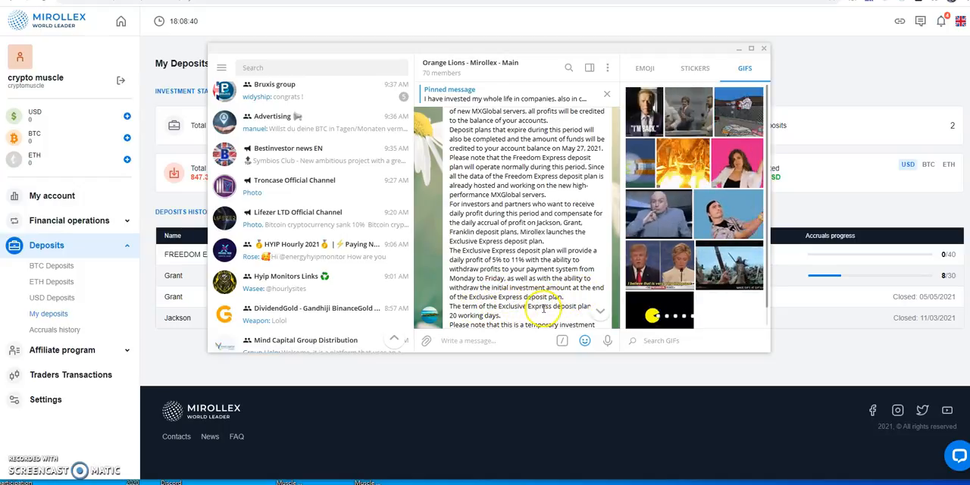
scroll(down, 3)
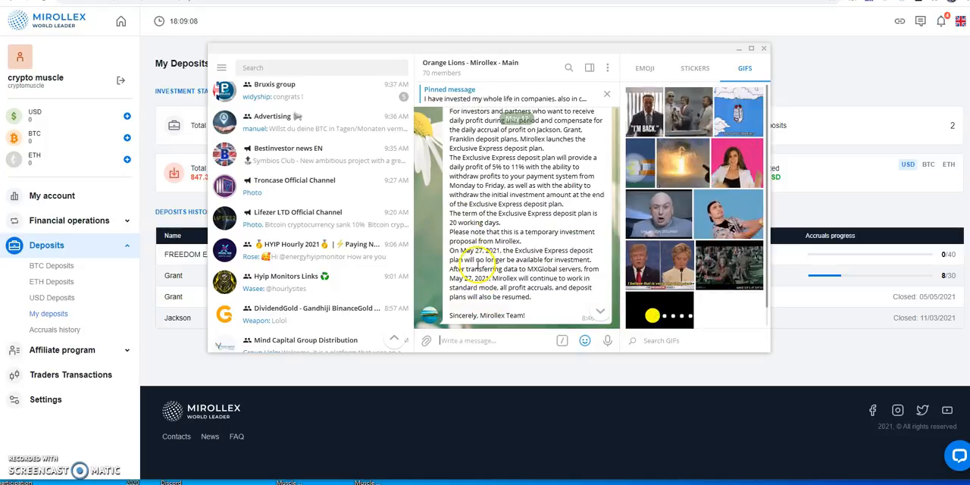
click(763, 48)
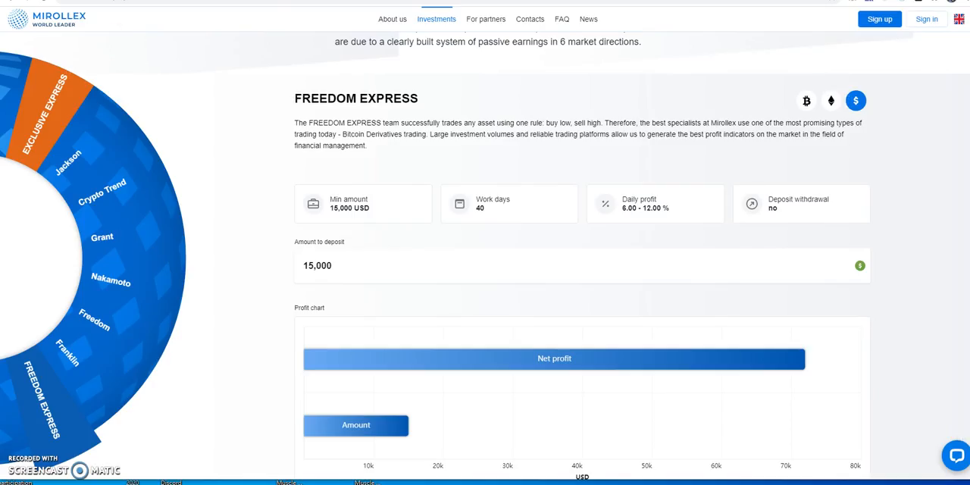
mouse_move(470, 114)
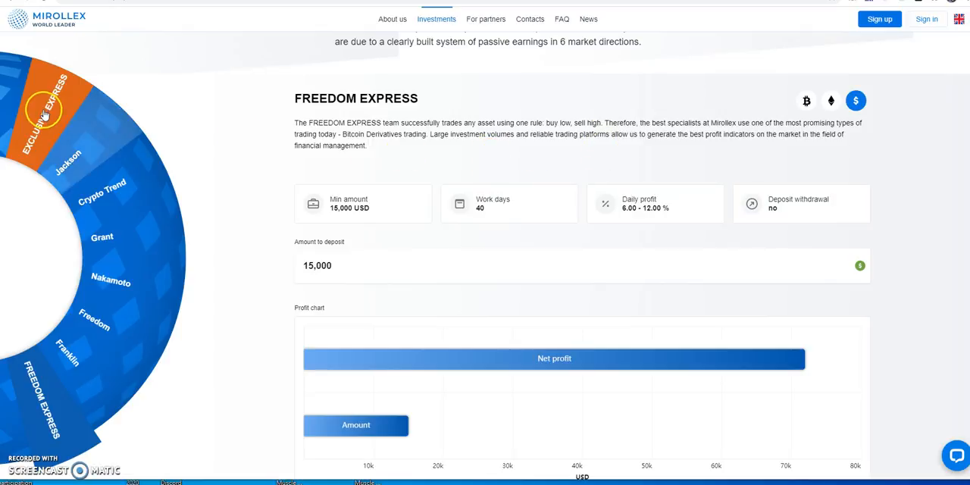
click(42, 110)
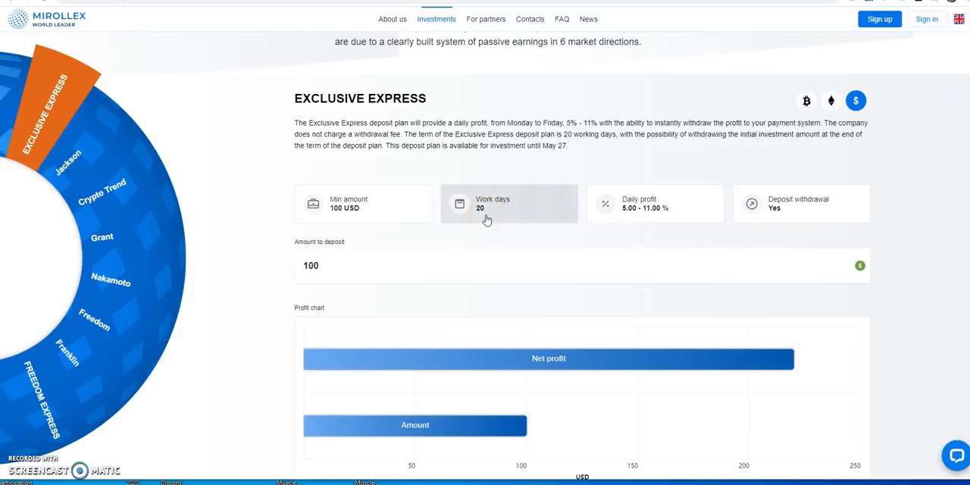
mouse_move(537, 145)
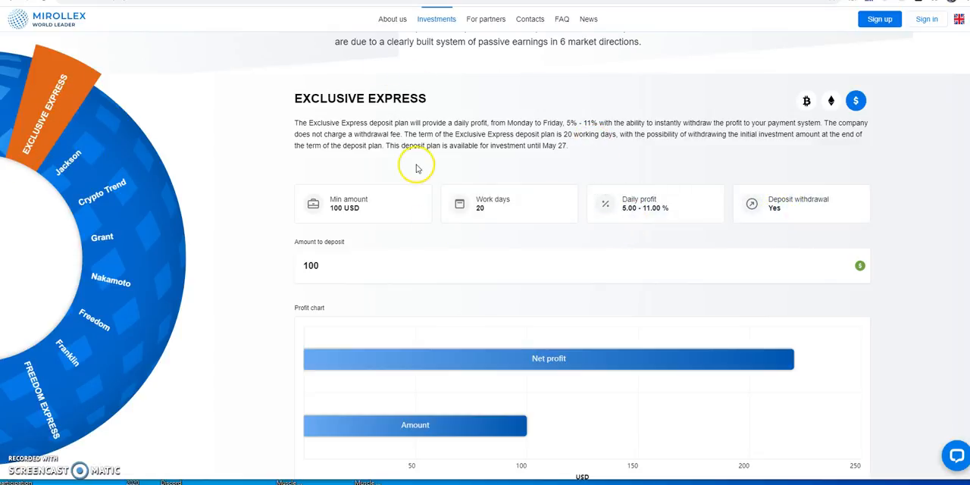
mouse_move(135, 156)
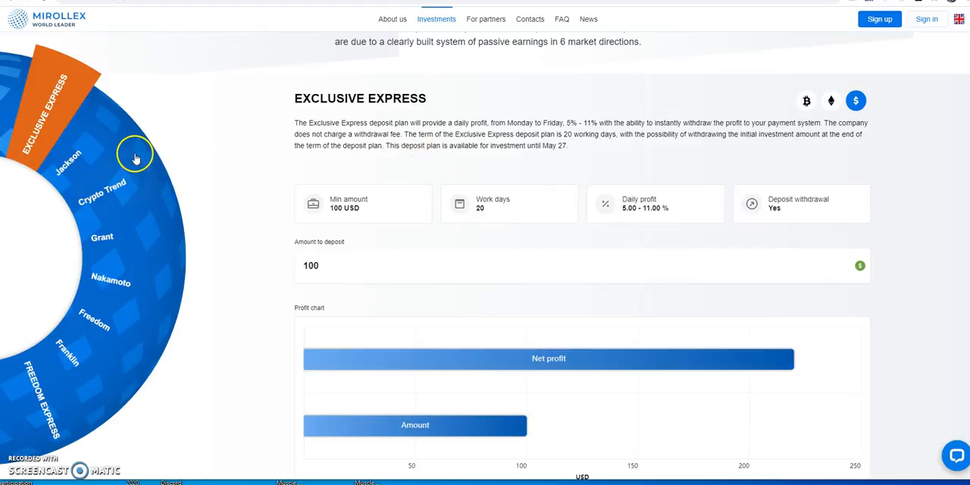
mouse_move(204, 249)
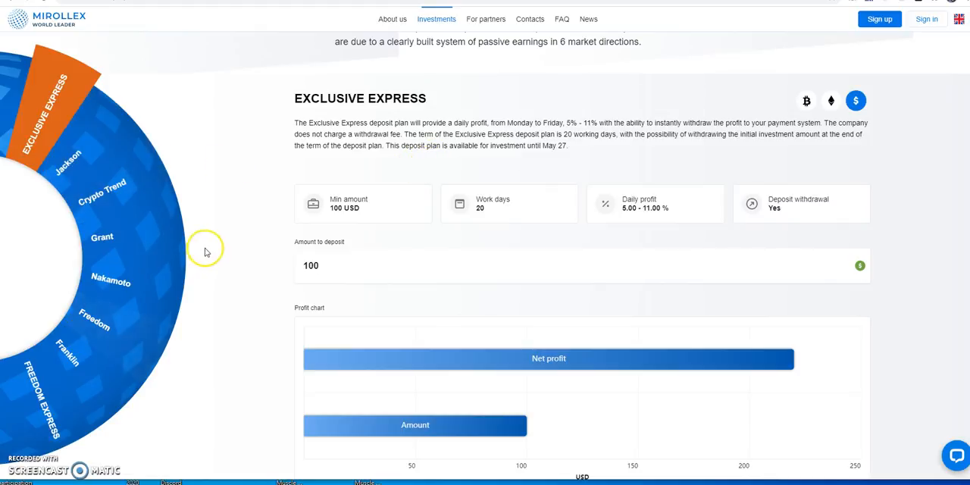
mouse_move(389, 159)
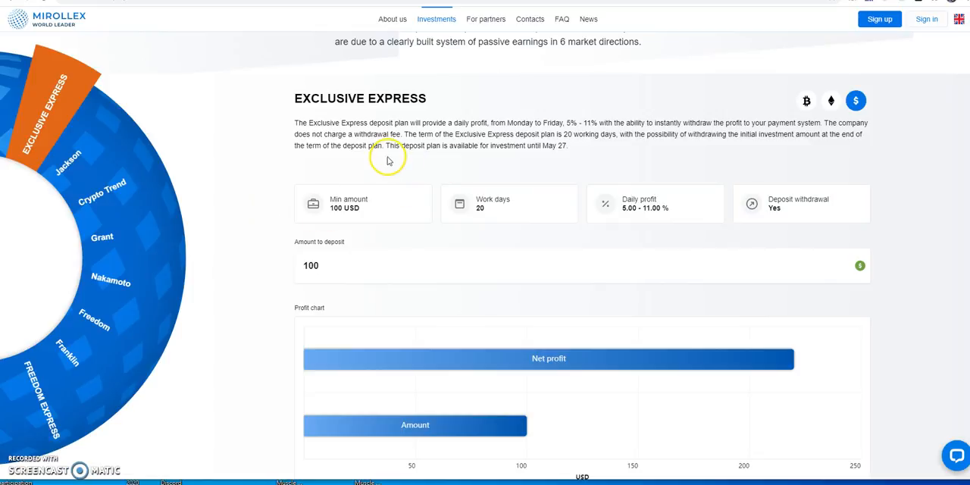
mouse_move(507, 163)
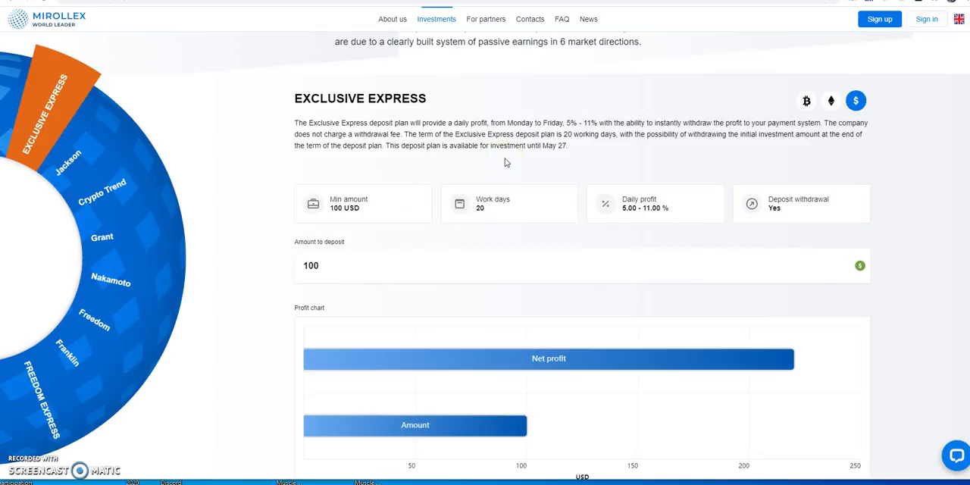
mouse_move(404, 112)
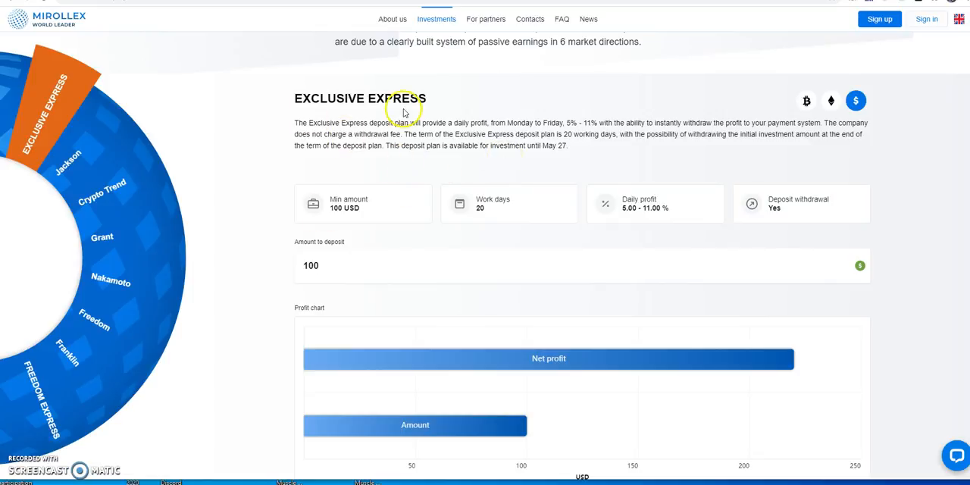
mouse_move(270, 216)
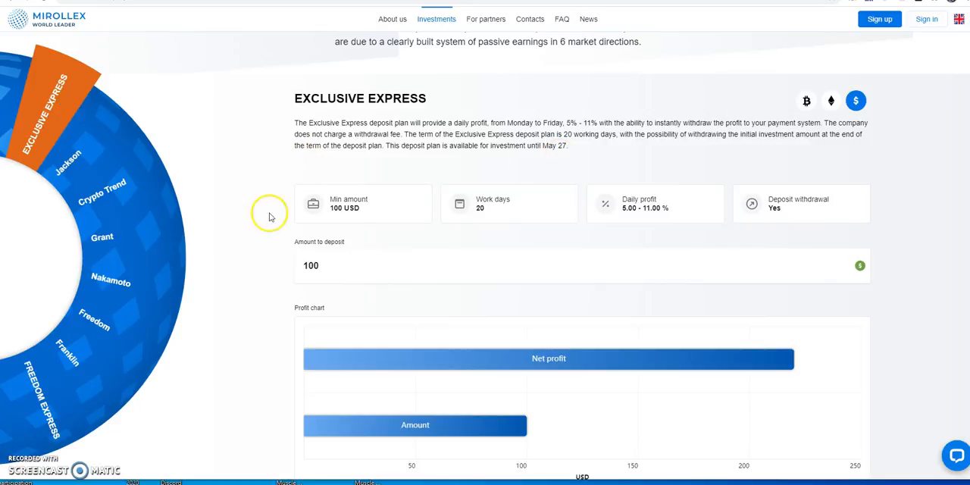
mouse_move(80, 349)
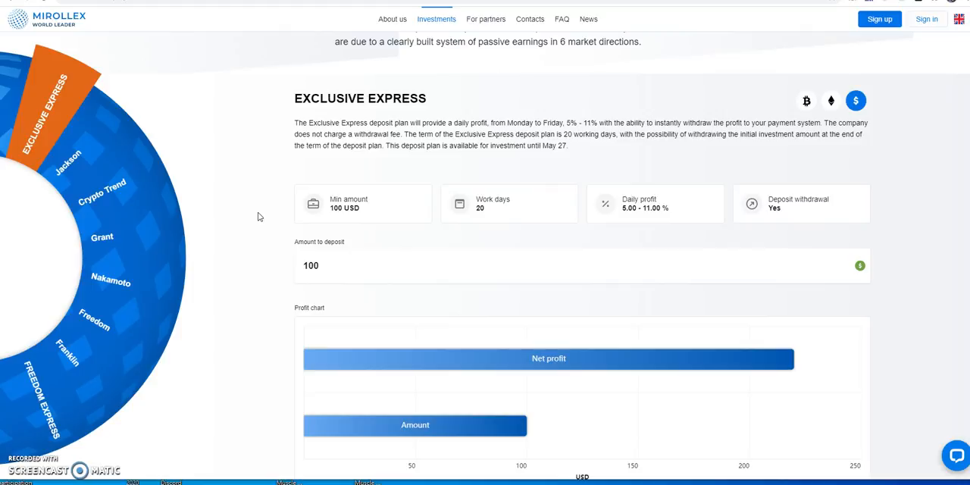
mouse_move(75, 97)
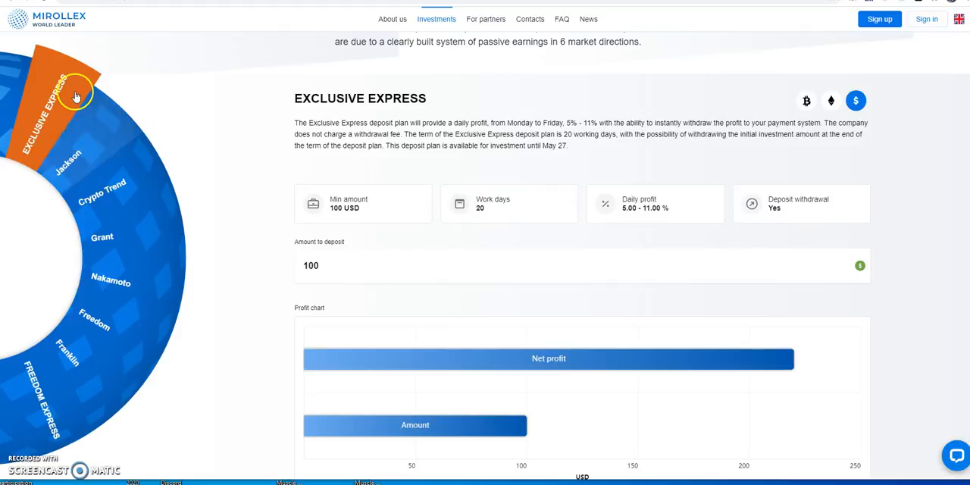
mouse_move(349, 117)
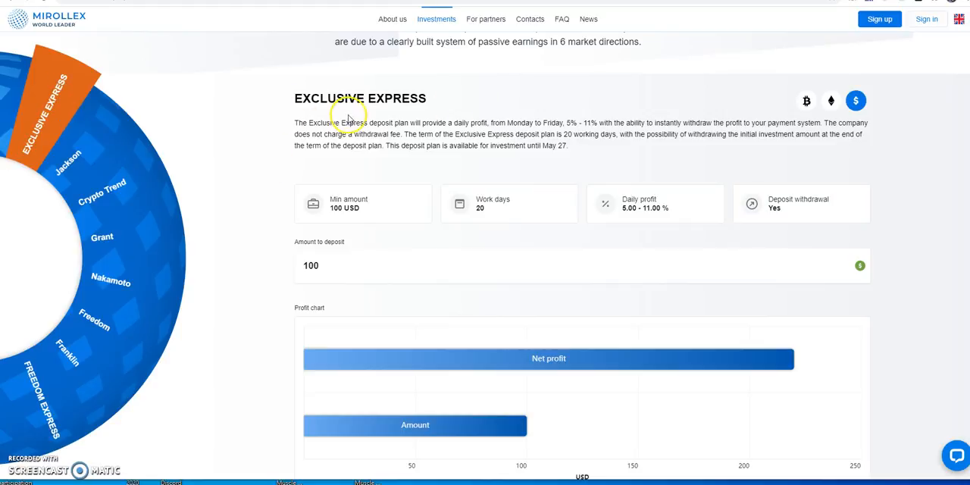
mouse_move(434, 165)
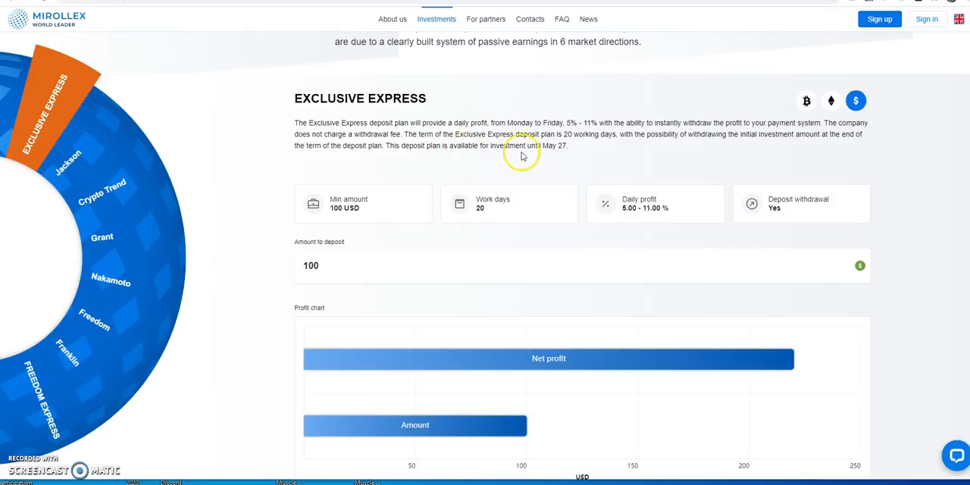
mouse_move(561, 156)
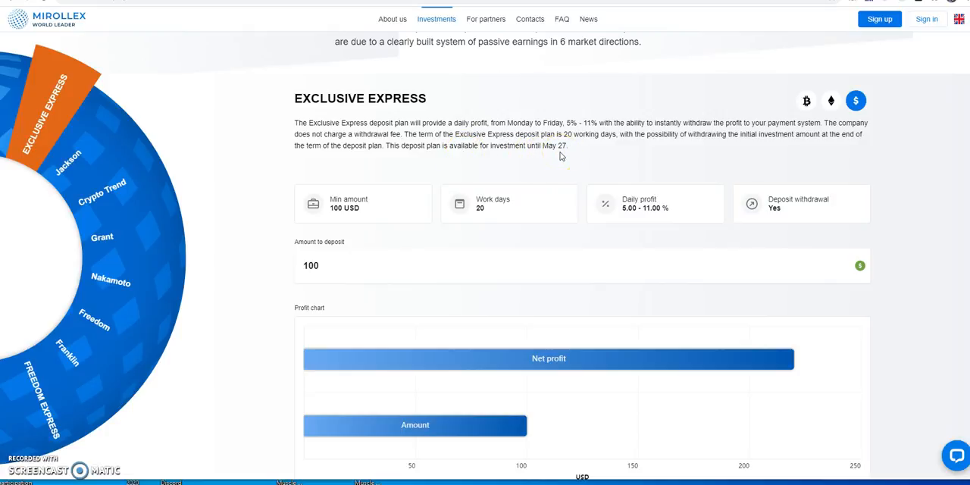
mouse_move(538, 161)
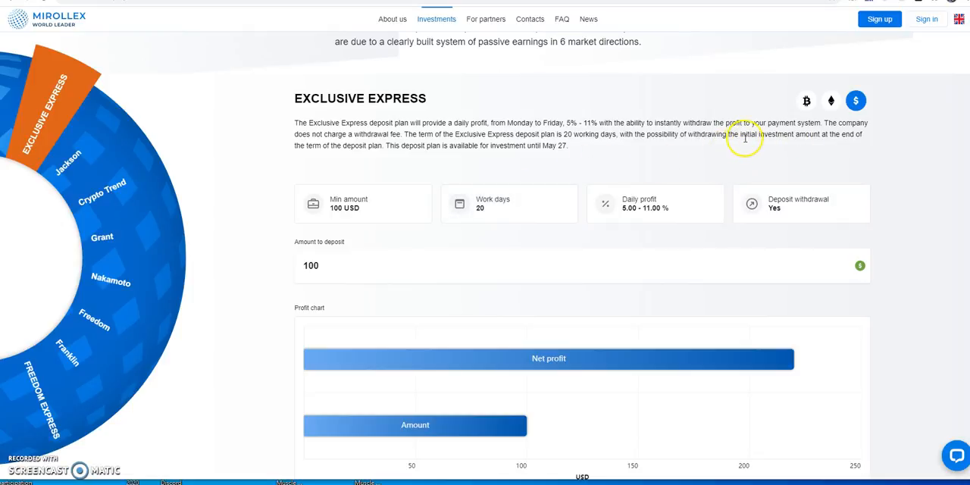
mouse_move(741, 150)
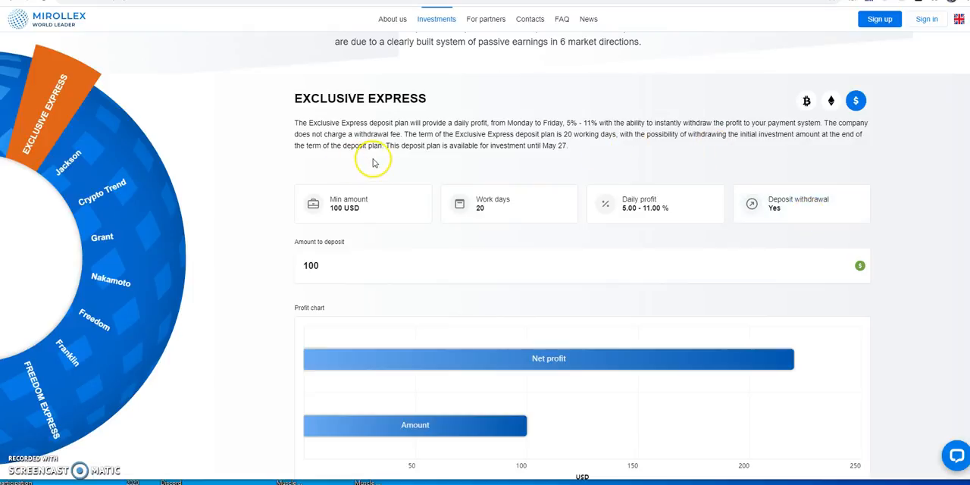
mouse_move(432, 164)
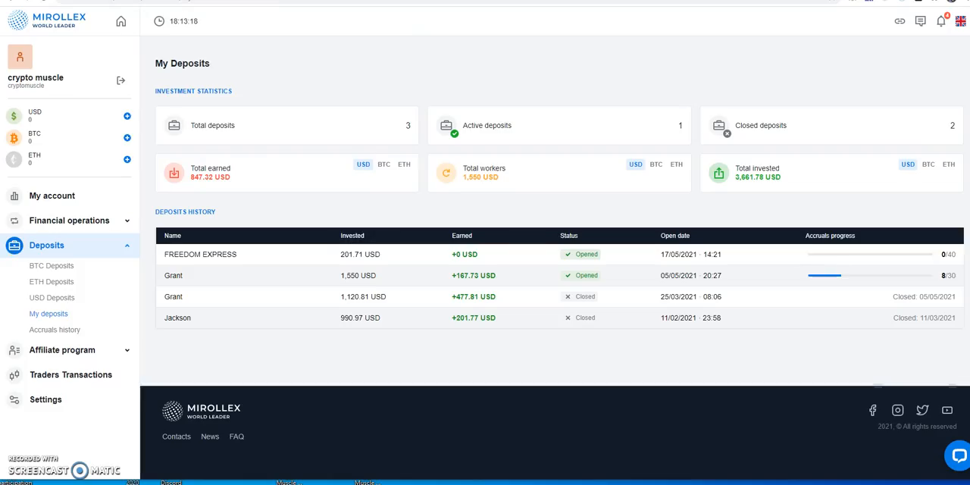
mouse_move(543, 72)
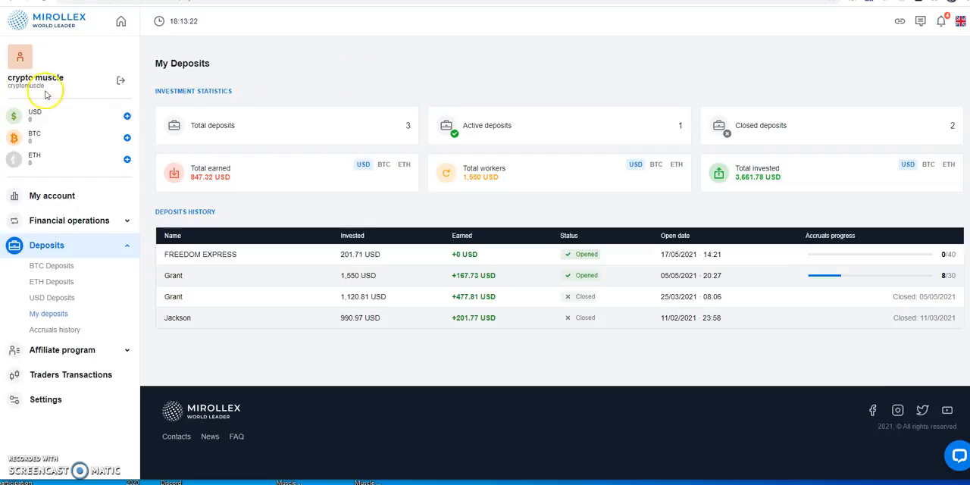
- Open My account, showing the Exclusive Express deposit with a 0.0035 BTC minimum
click(51, 196)
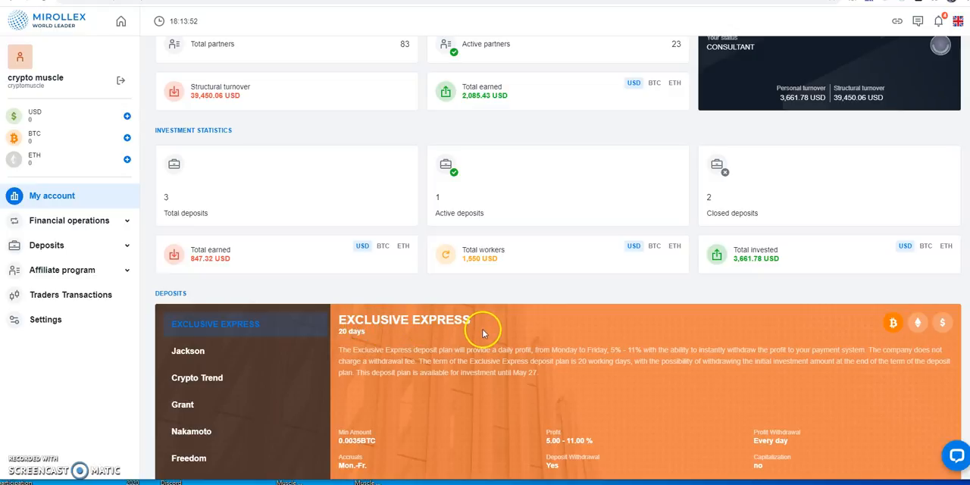
mouse_move(675, 379)
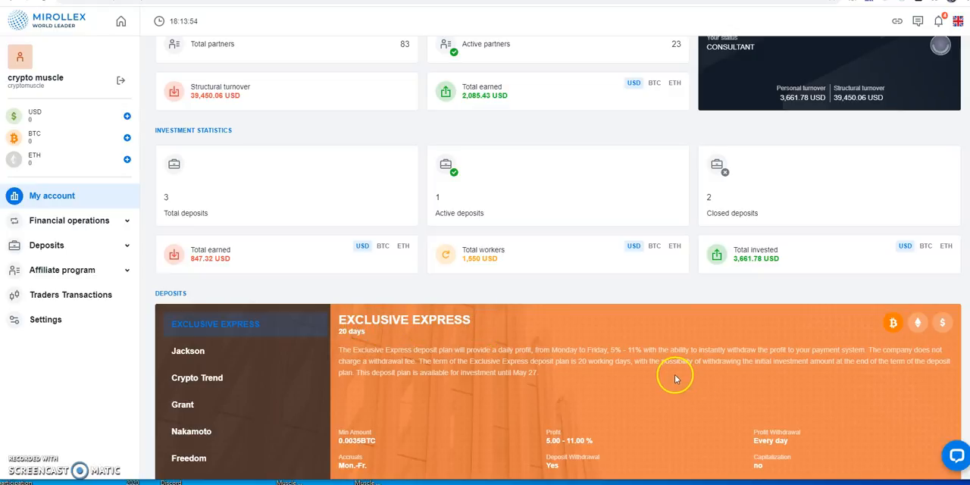
mouse_move(536, 358)
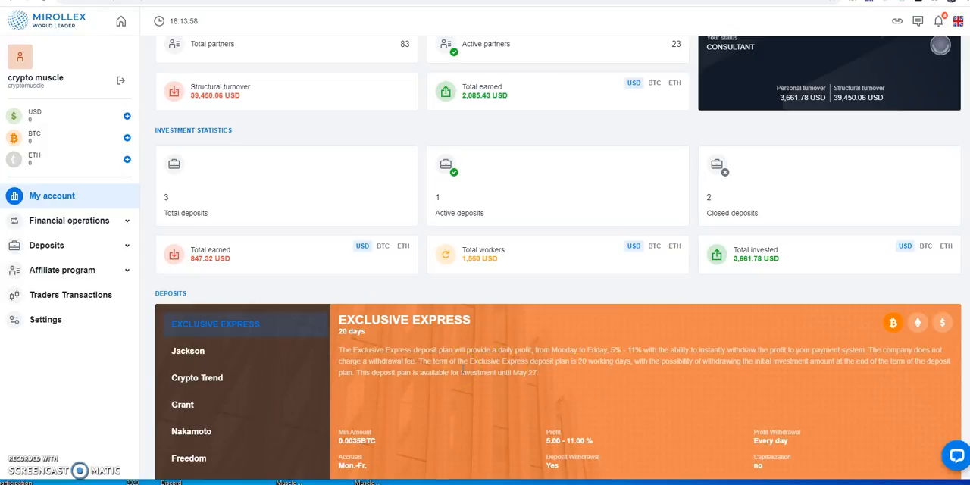
- Scroll down the account overview to the Exclusive Express deposit terms and amount field
scroll(down, 3)
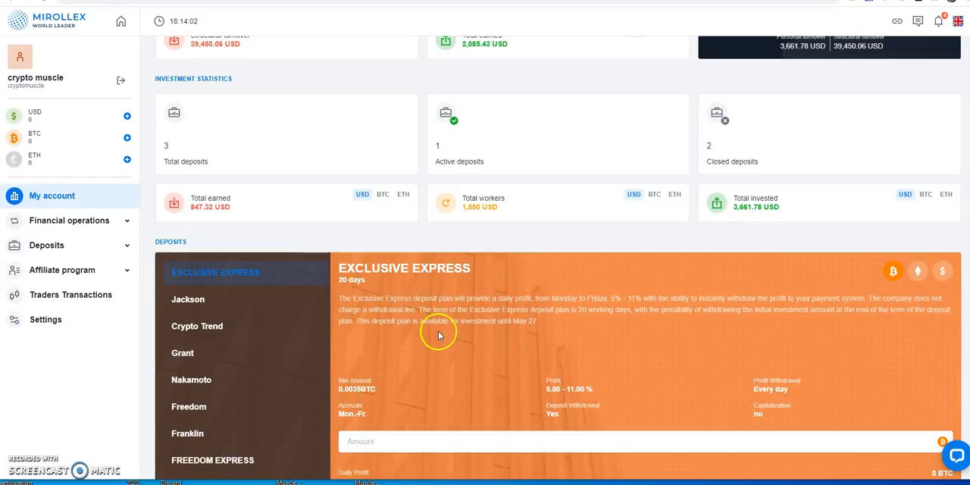
mouse_move(517, 333)
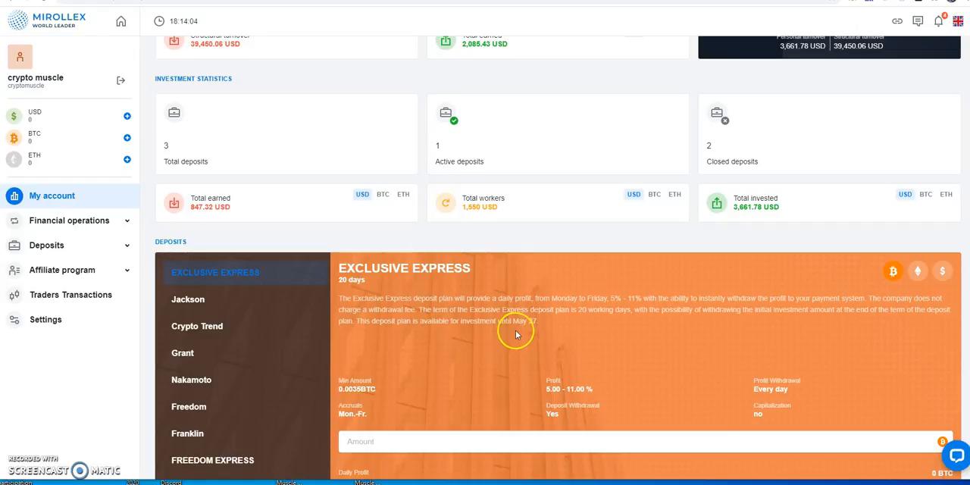